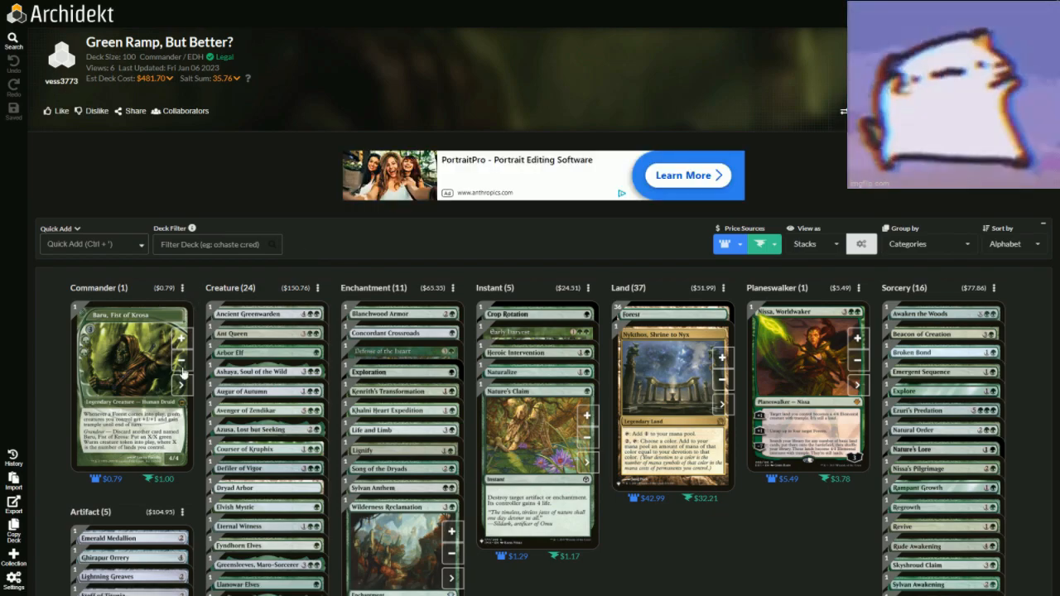
# Review the card details for the commander Baru, Fist of Krosa and return to the deck
pyautogui.click(129, 389)
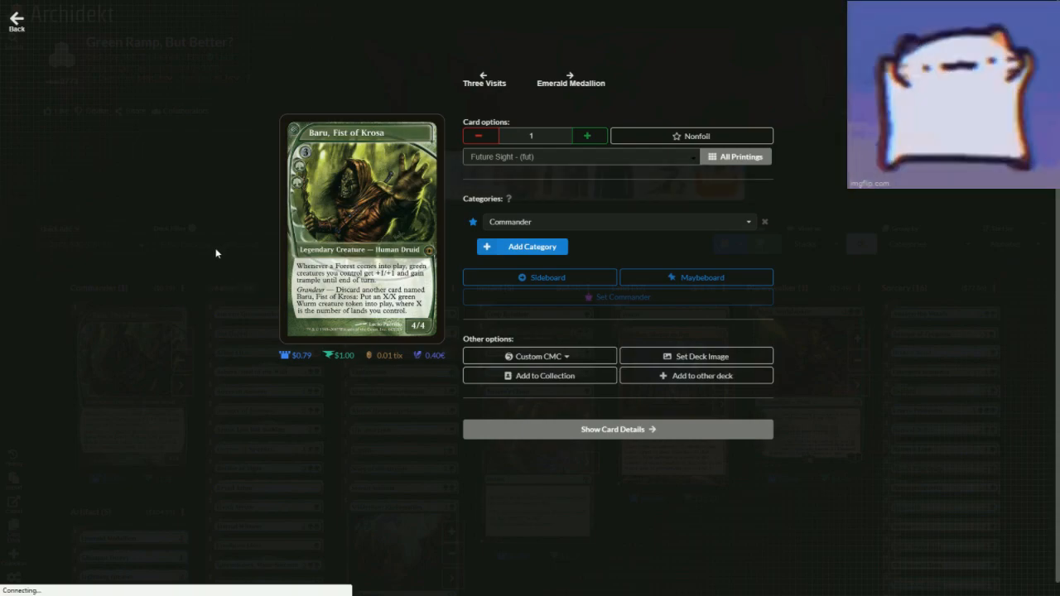
pyautogui.moveTo(167, 279)
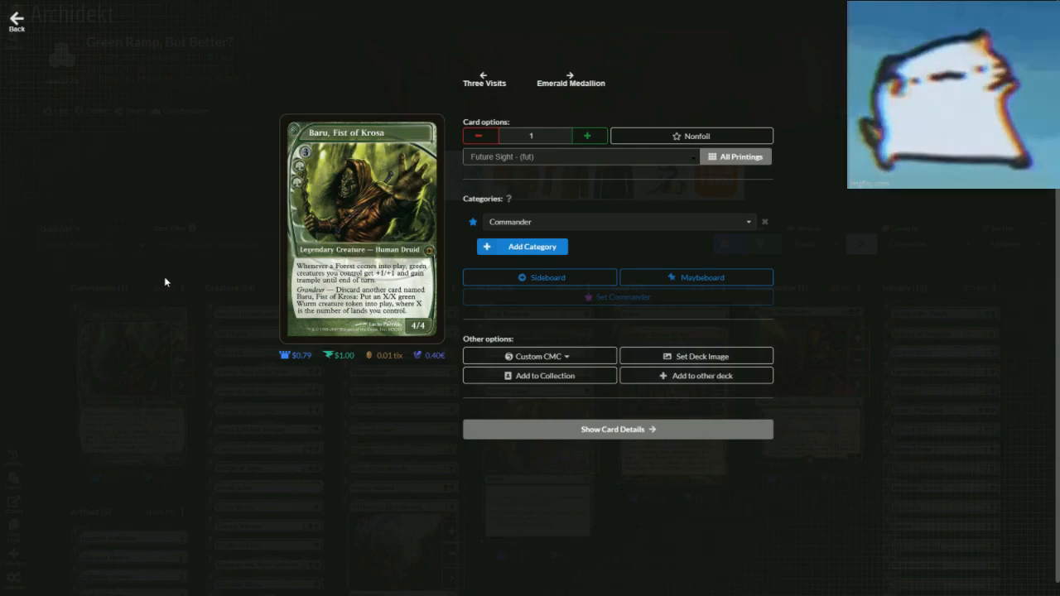
pyautogui.moveTo(159, 304)
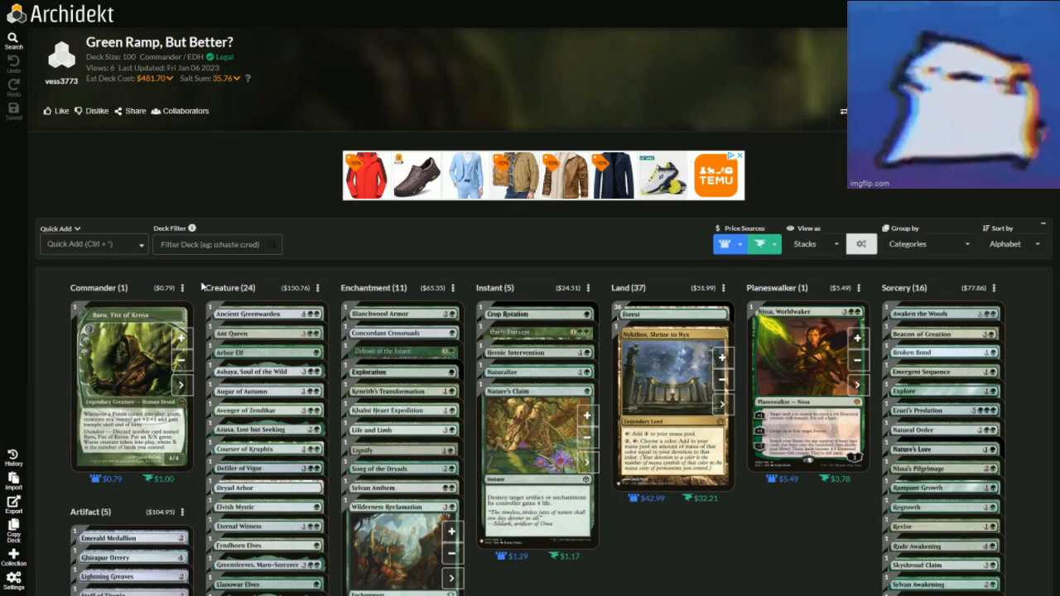
pyautogui.scroll(-3)
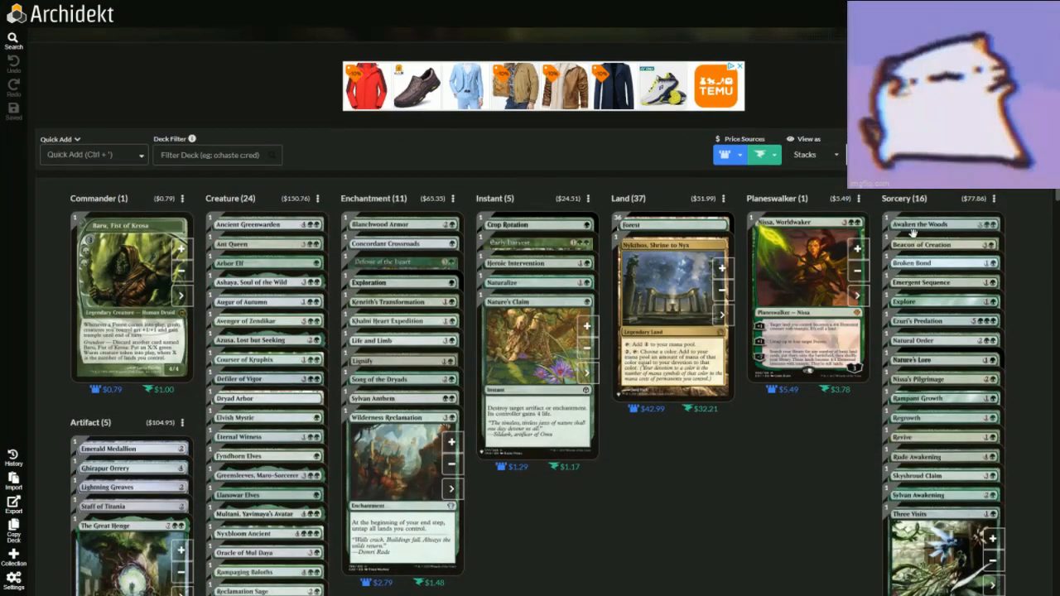
pyautogui.click(914, 224)
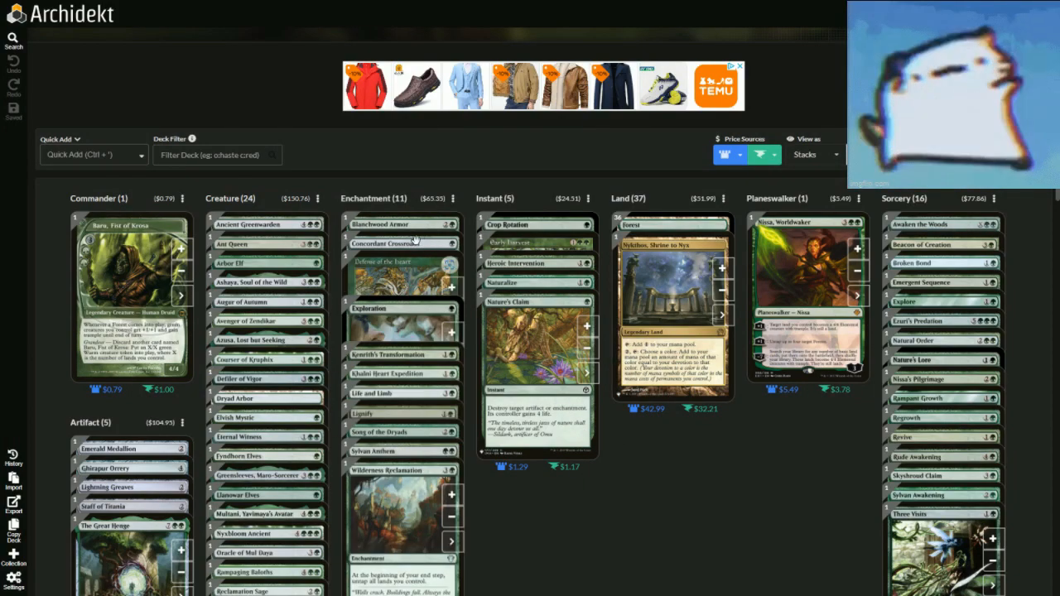
pyautogui.click(401, 244)
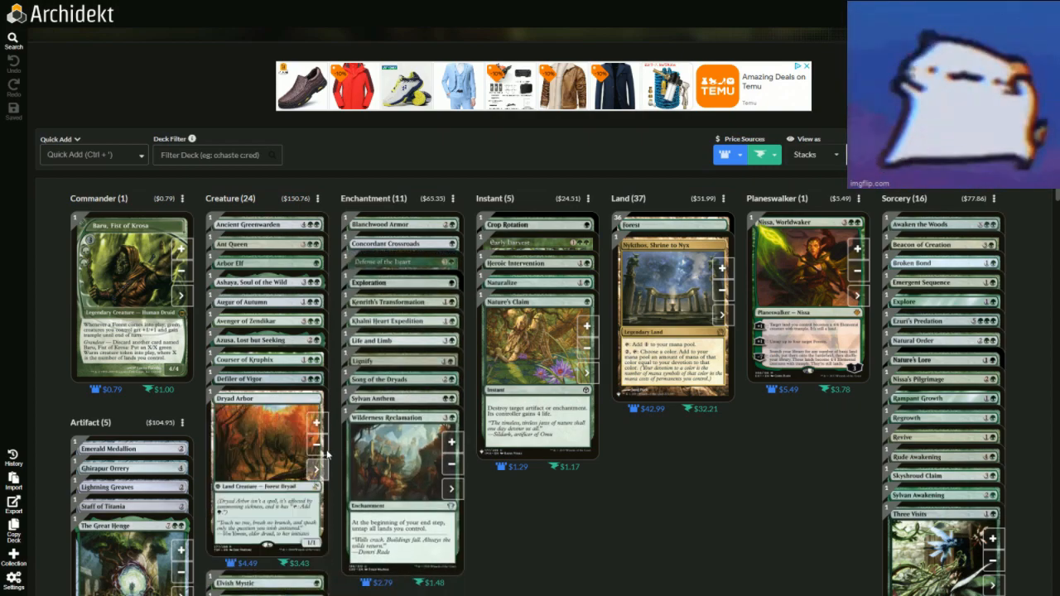
# Review Dryad Arbor, then reveal and inspect Titania, Nature's Force among the creatures
pyautogui.click(265, 464)
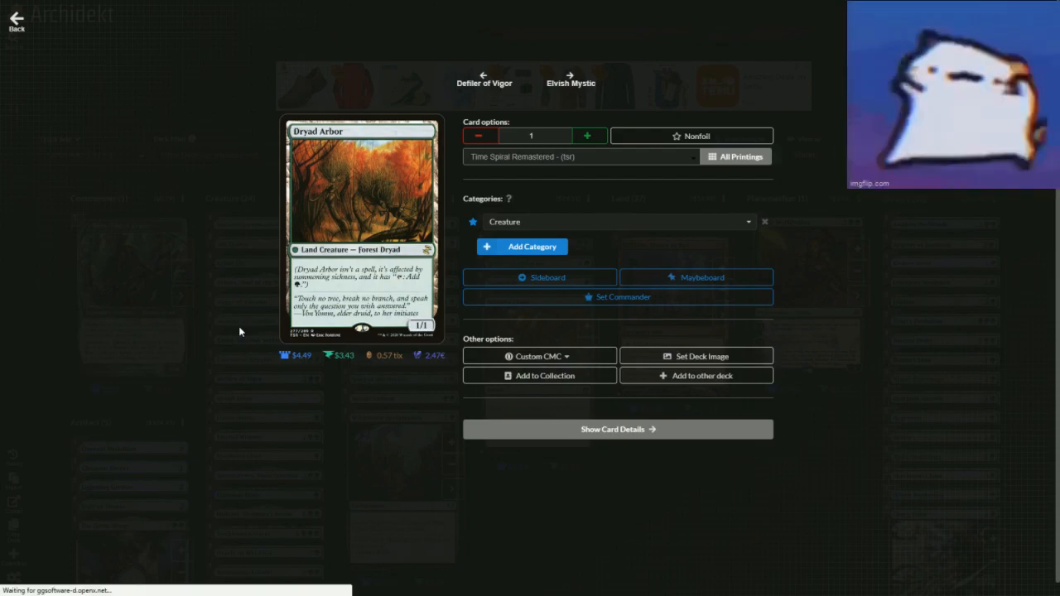
pyautogui.moveTo(202, 328)
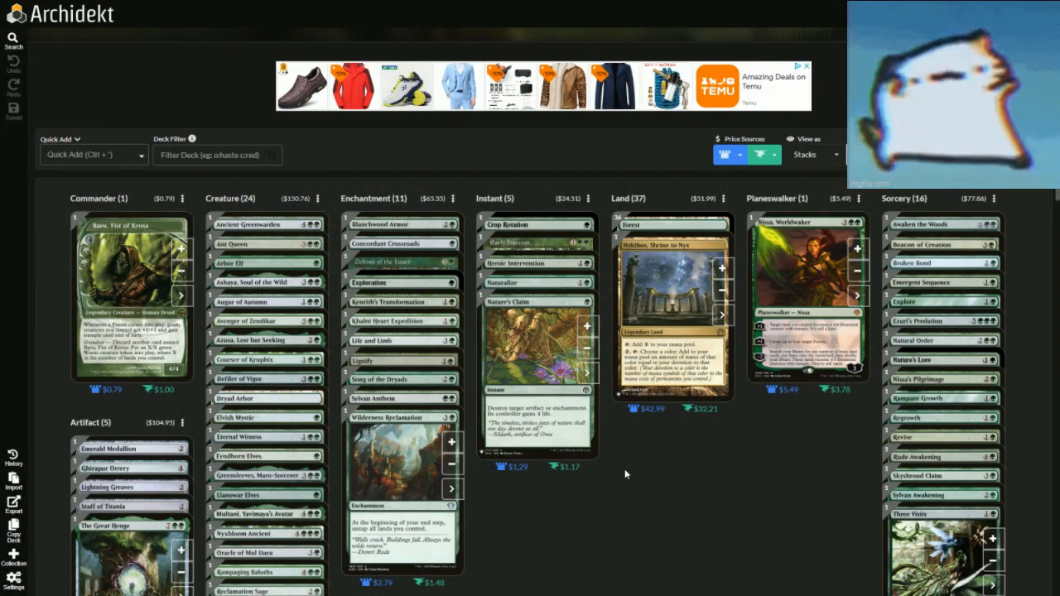
pyautogui.moveTo(672, 479)
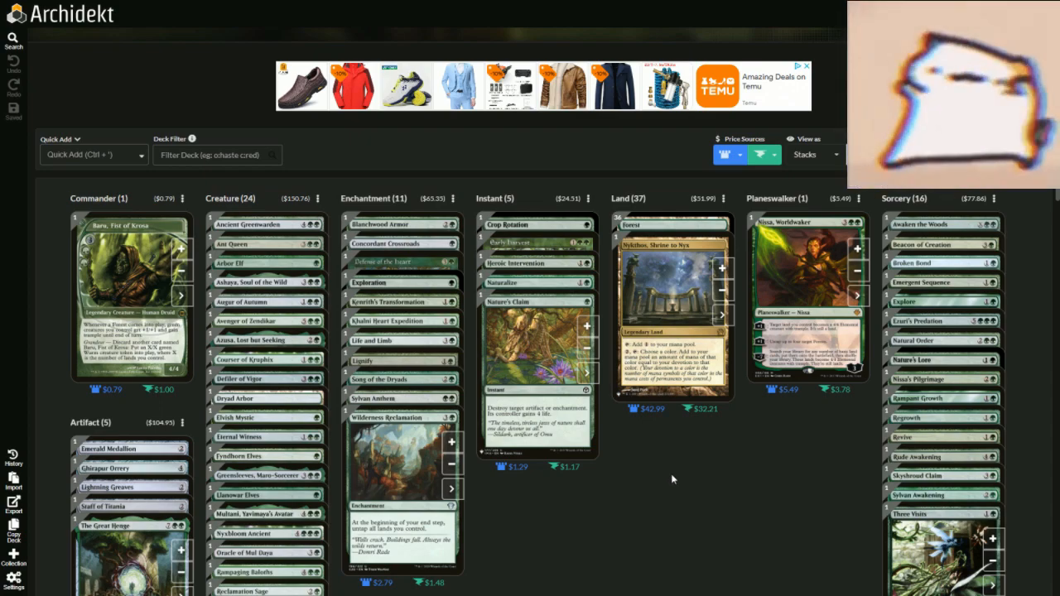
pyautogui.moveTo(798, 470)
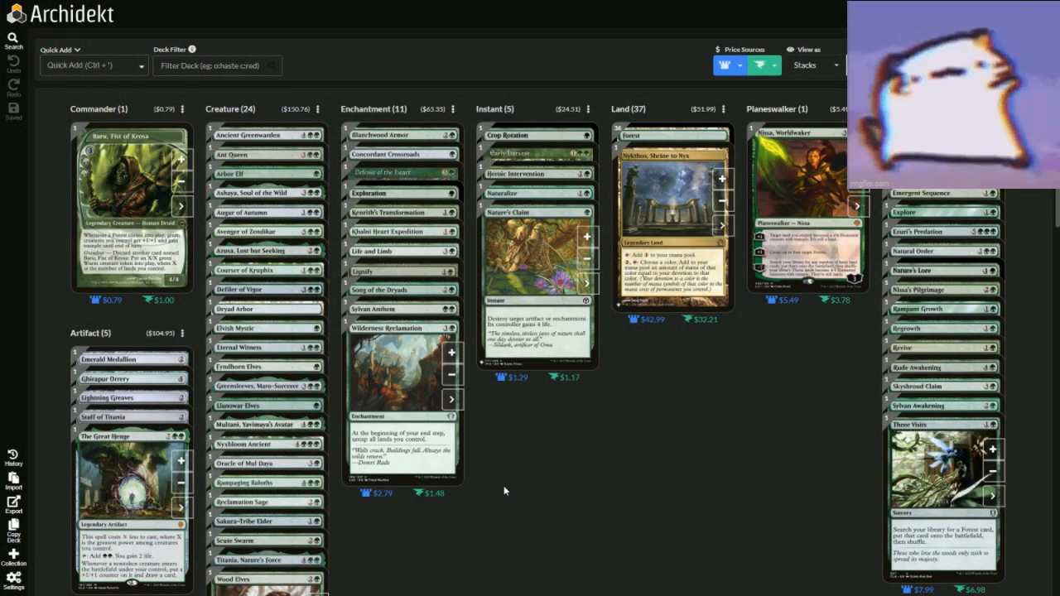
pyautogui.scroll(-3)
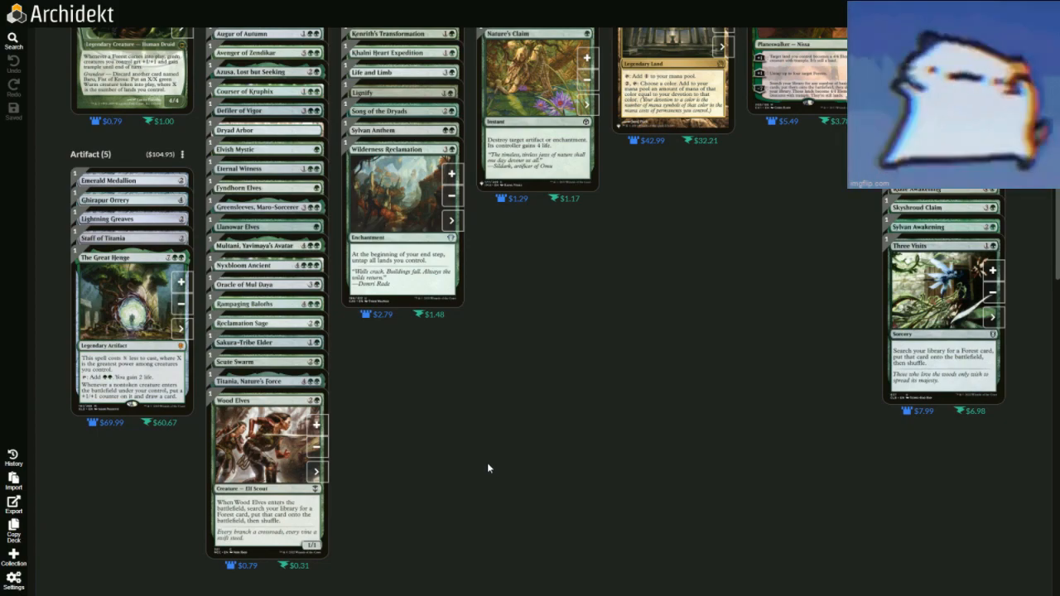
pyautogui.click(315, 471)
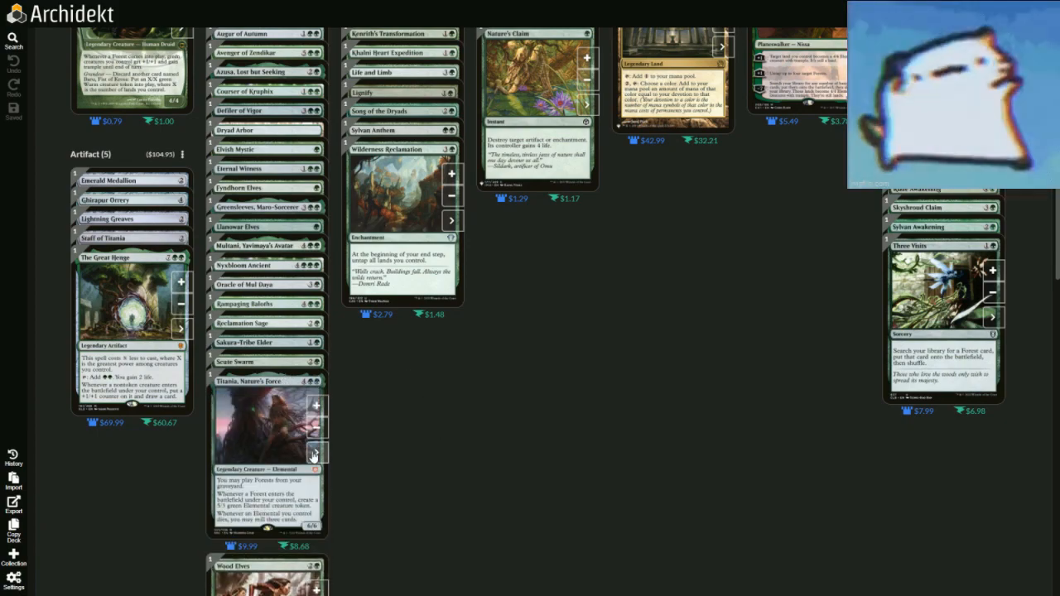
pyautogui.click(265, 430)
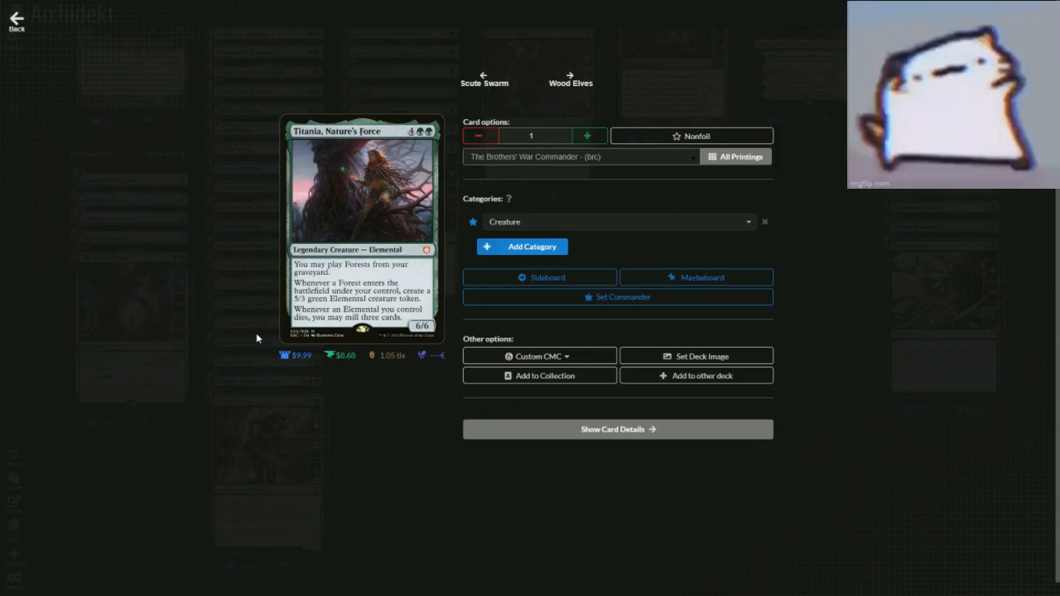
pyautogui.moveTo(248, 338)
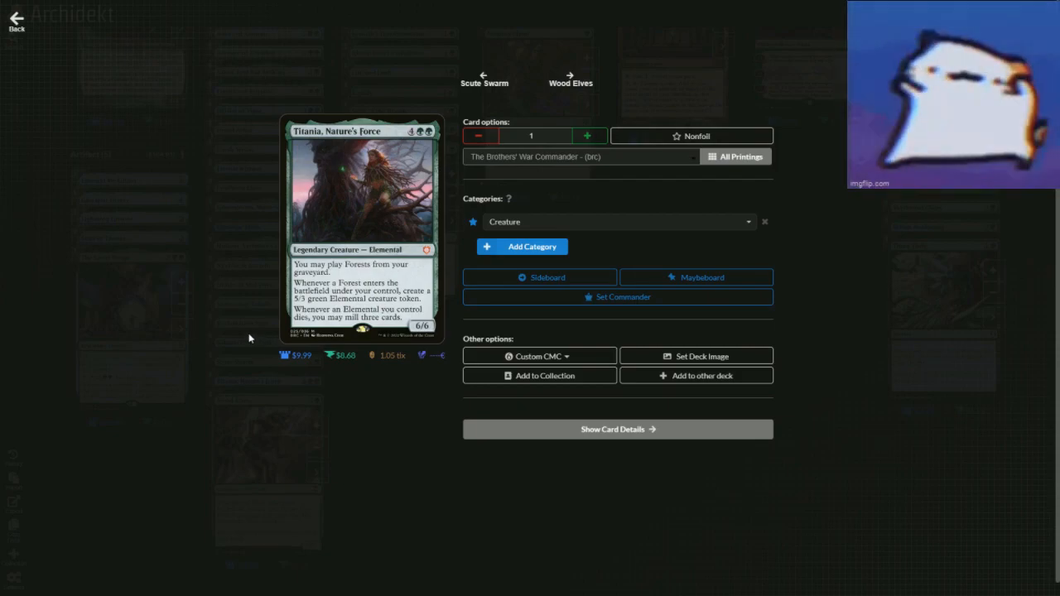
pyautogui.moveTo(212, 323)
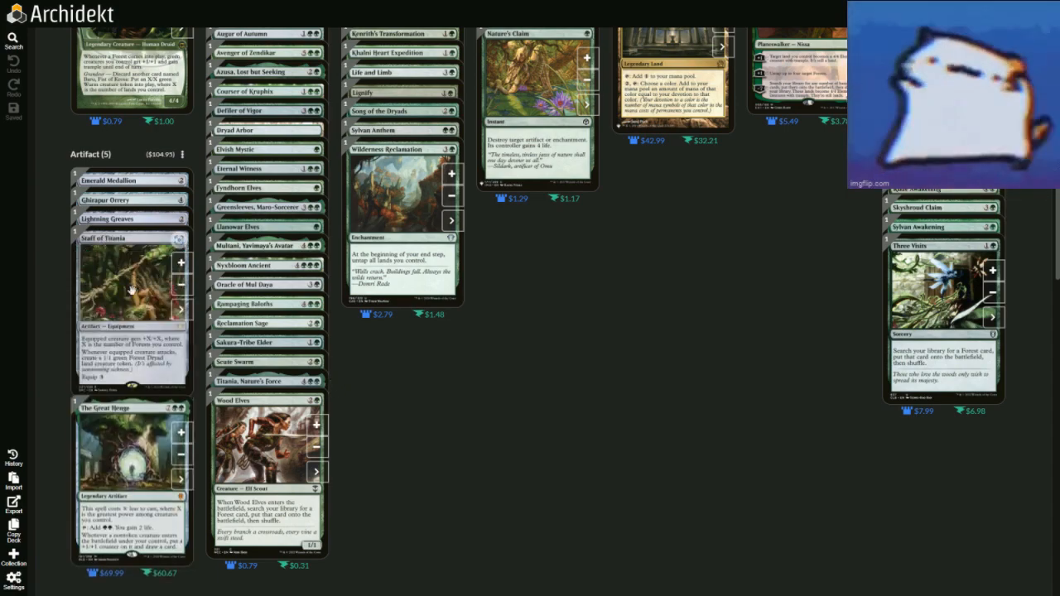
# Review Staff of Titania, then bring up Ghirapur Orrery's details from the Artifact column
pyautogui.click(130, 282)
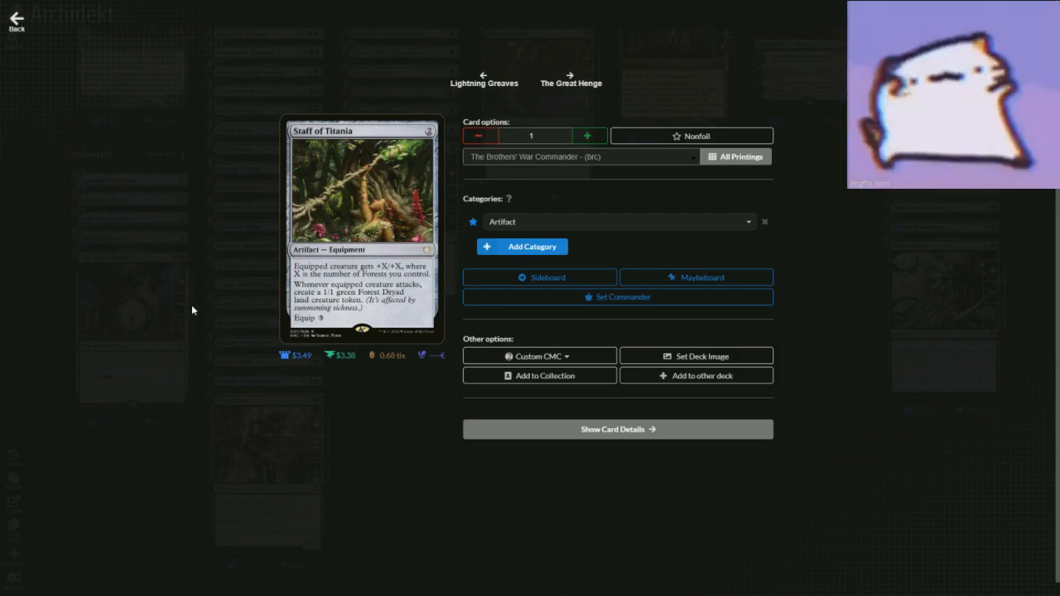
pyautogui.moveTo(202, 324)
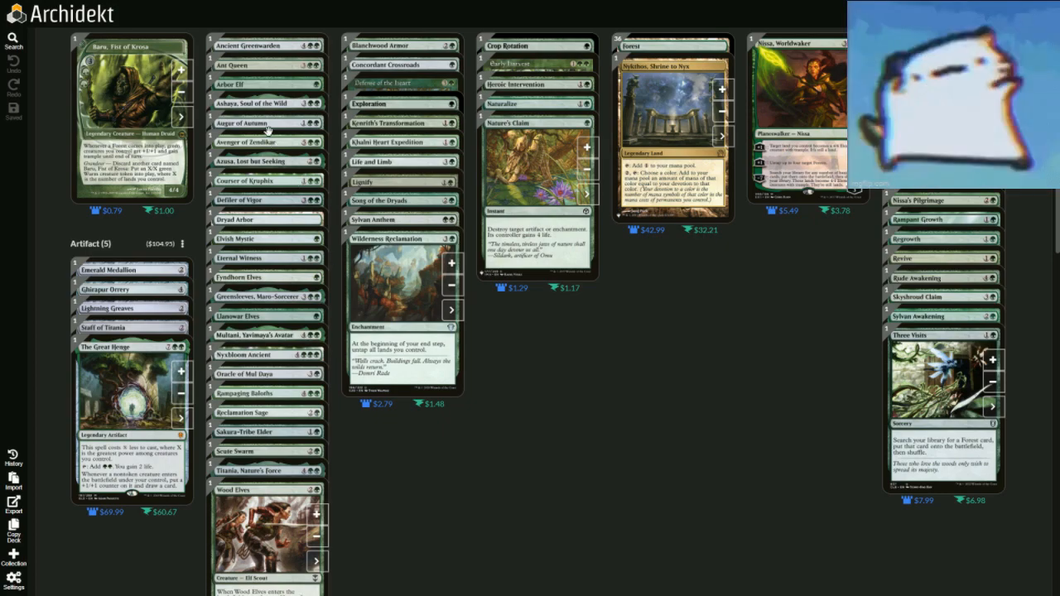
pyautogui.click(265, 142)
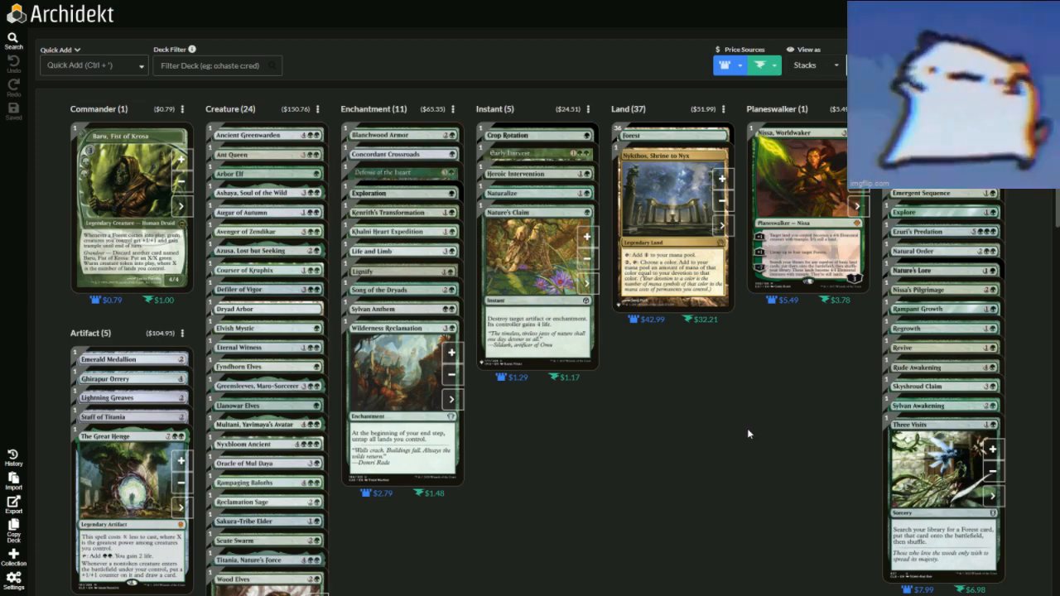
pyautogui.moveTo(538, 197)
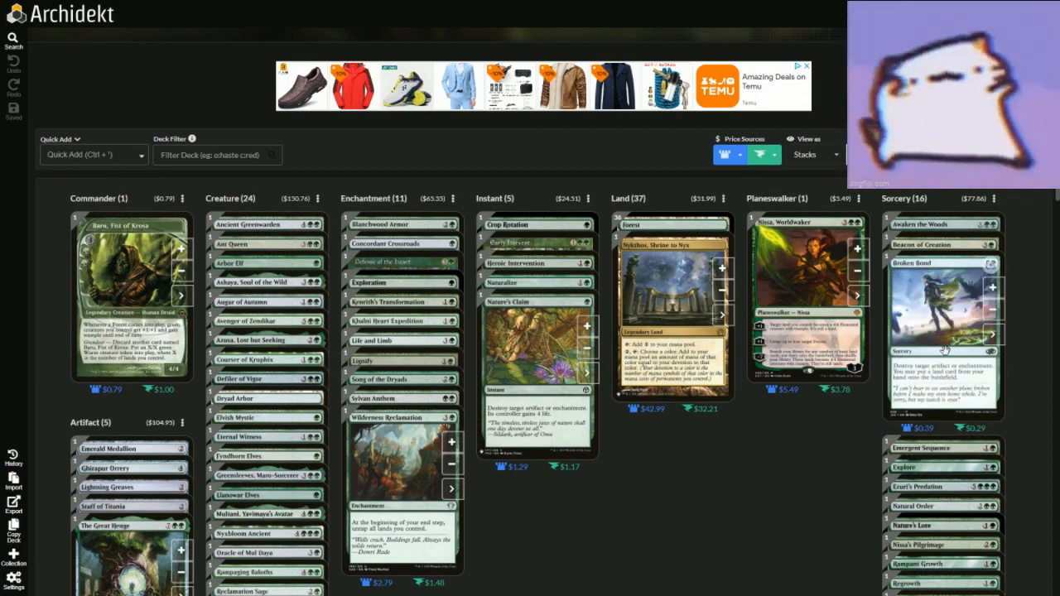
pyautogui.scroll(-3)
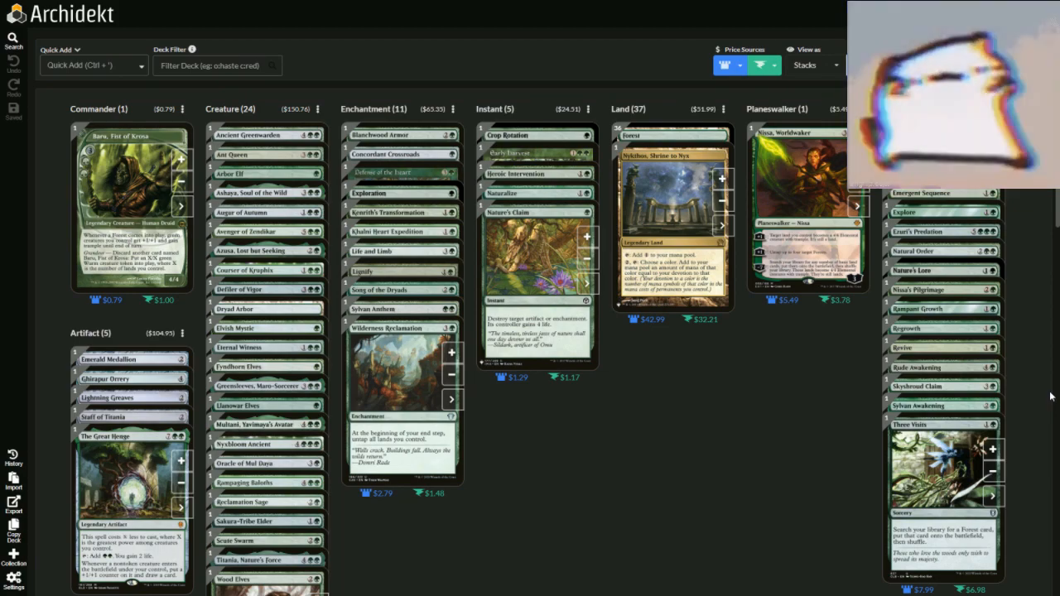
pyautogui.moveTo(1042, 401)
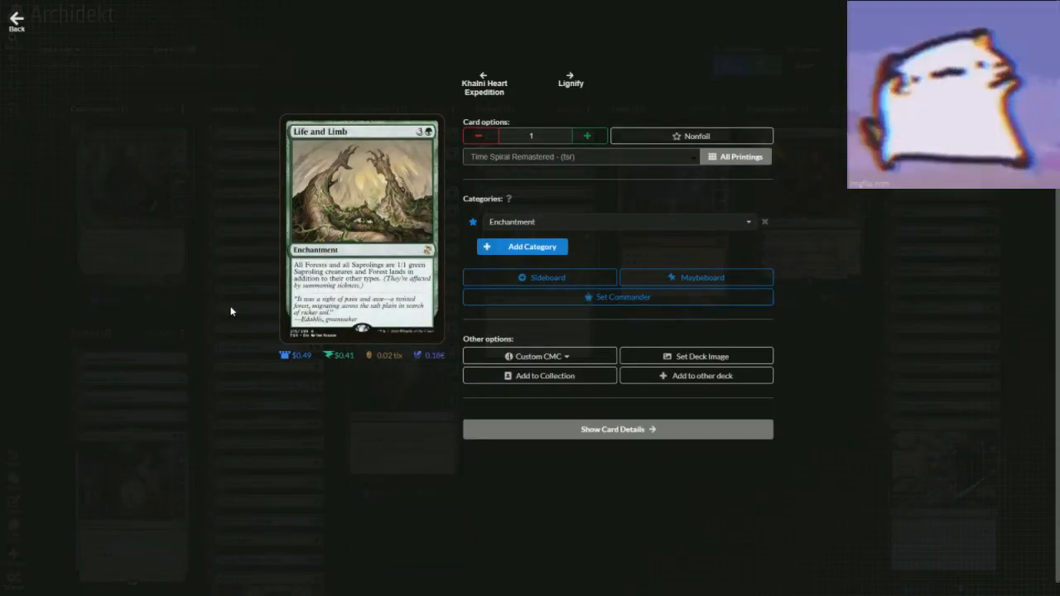
pyautogui.moveTo(230, 313)
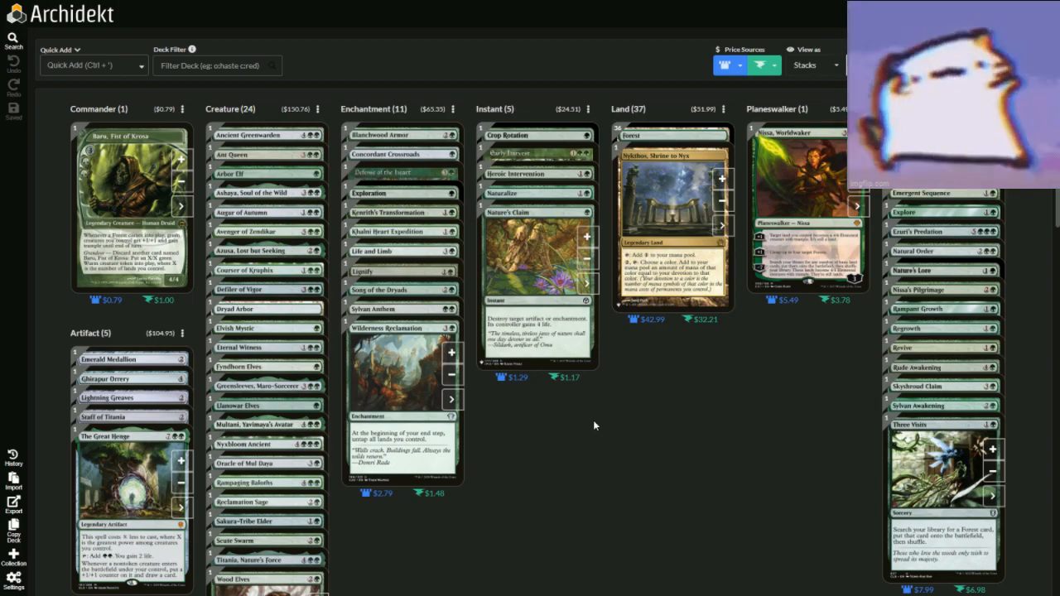
pyautogui.moveTo(620, 451)
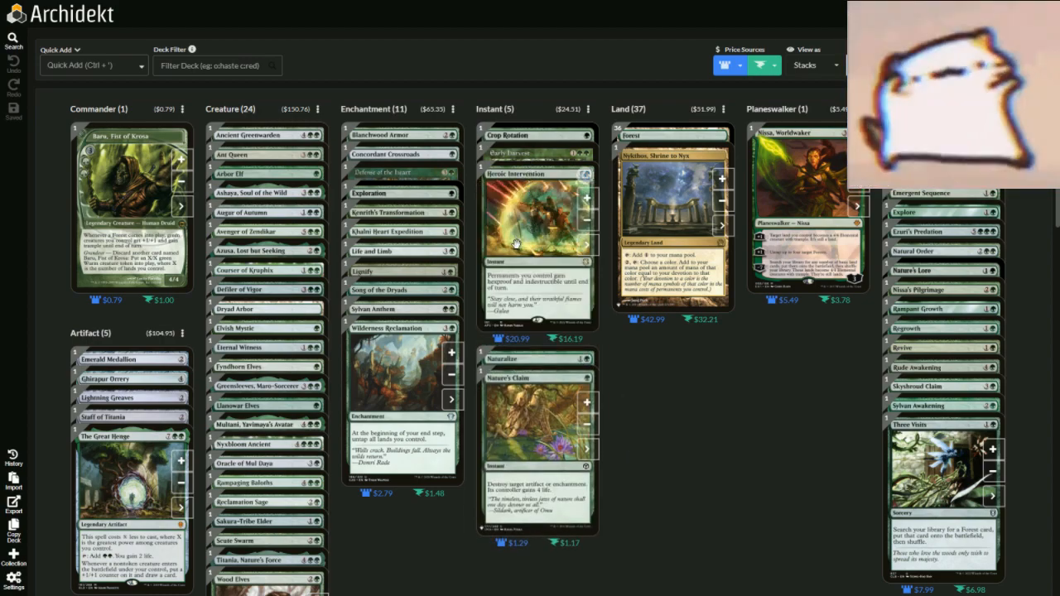
pyautogui.moveTo(461, 223)
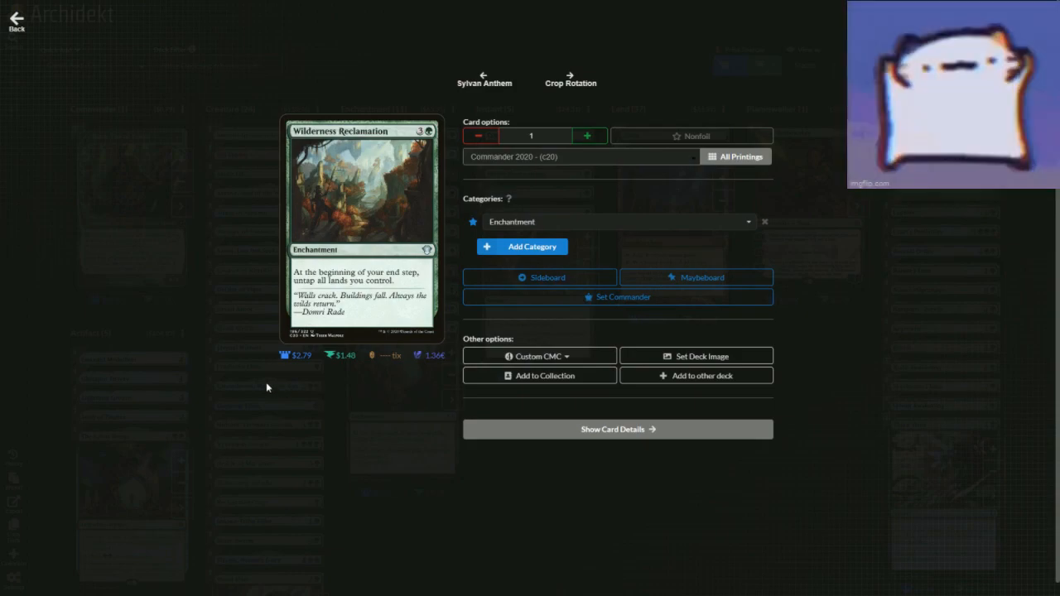
pyautogui.moveTo(263, 396)
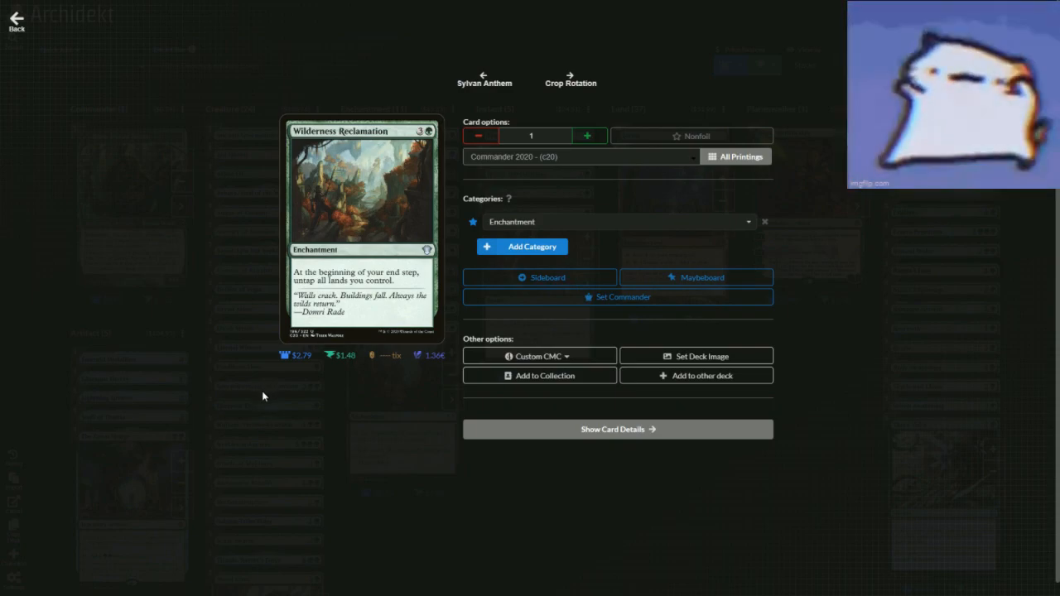
pyautogui.moveTo(247, 399)
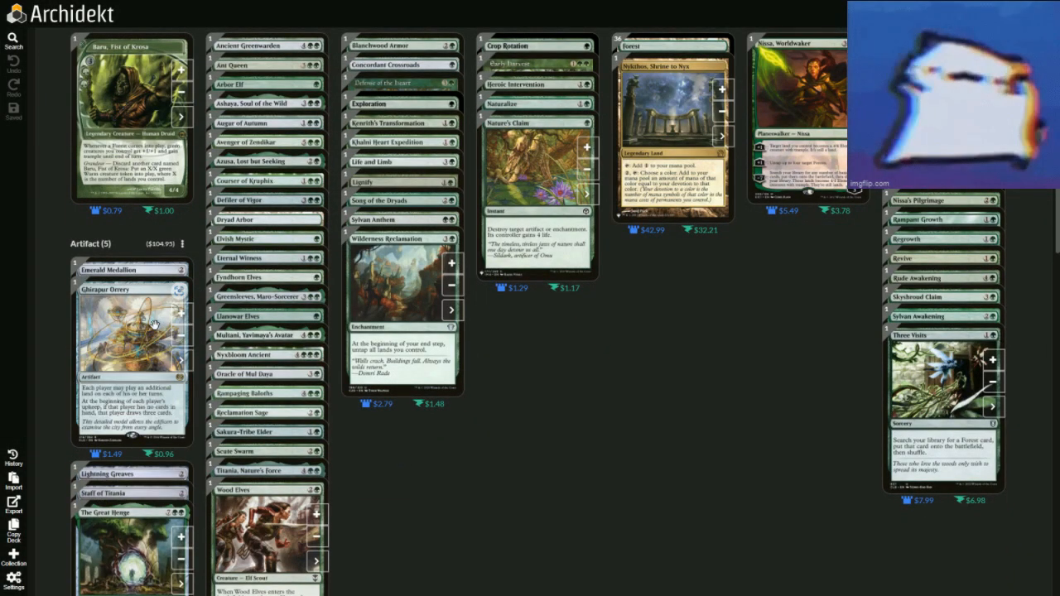
pyautogui.click(130, 332)
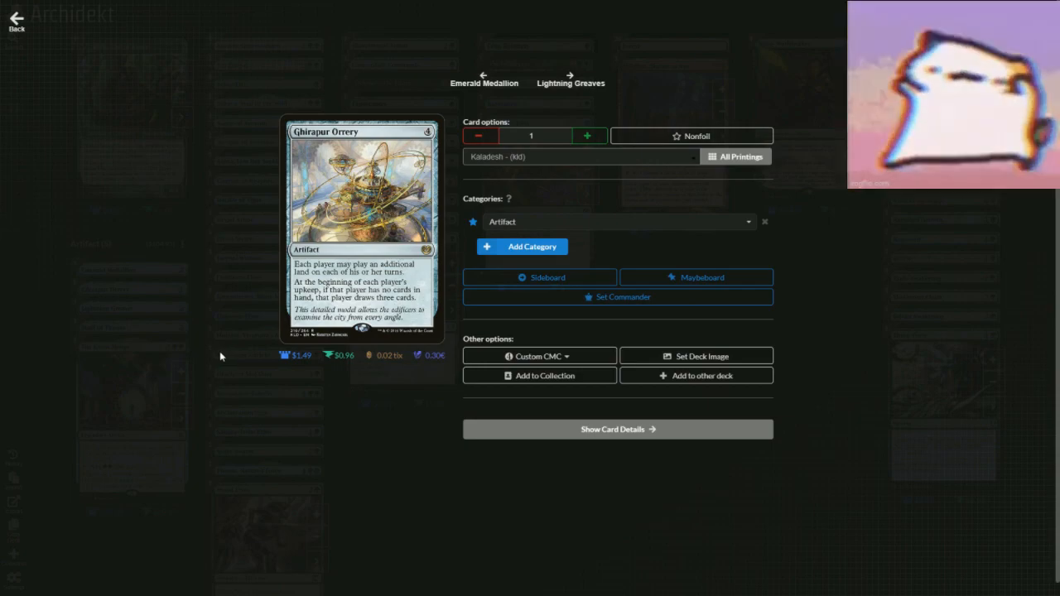
pyautogui.moveTo(215, 357)
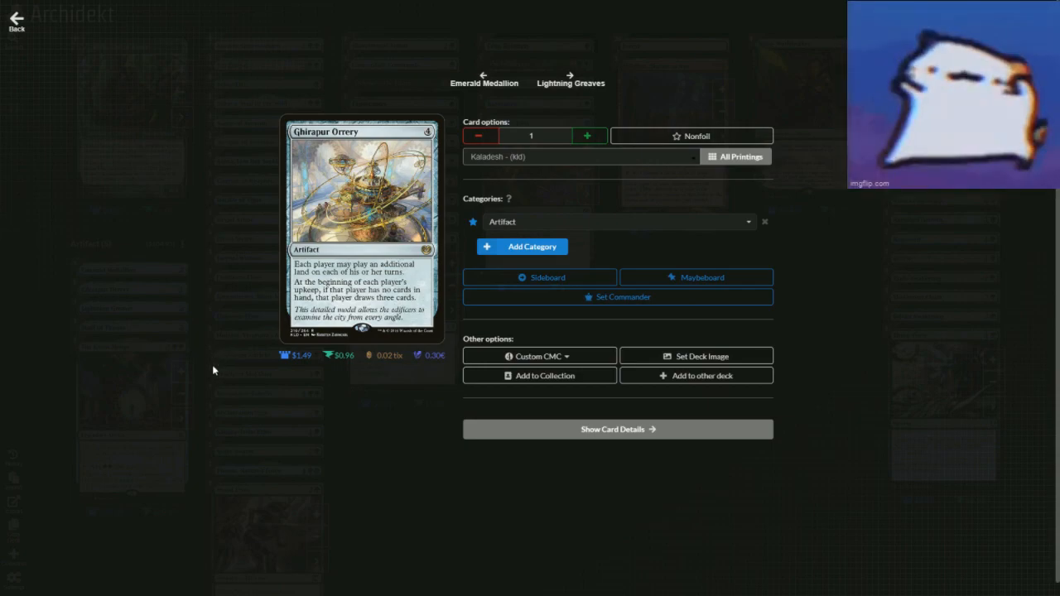
pyautogui.moveTo(190, 242)
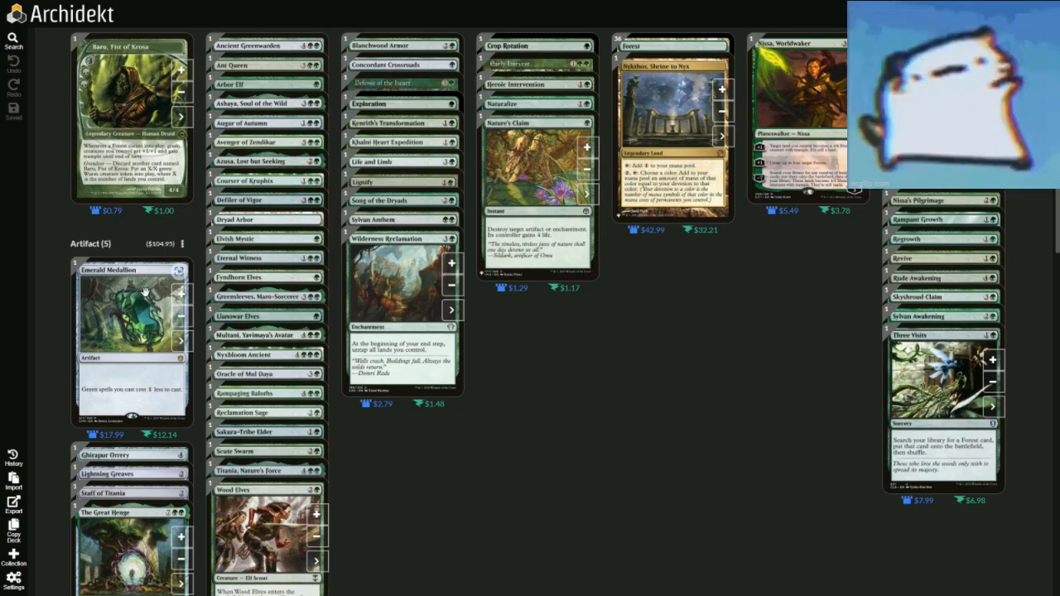
pyautogui.scroll(-3)
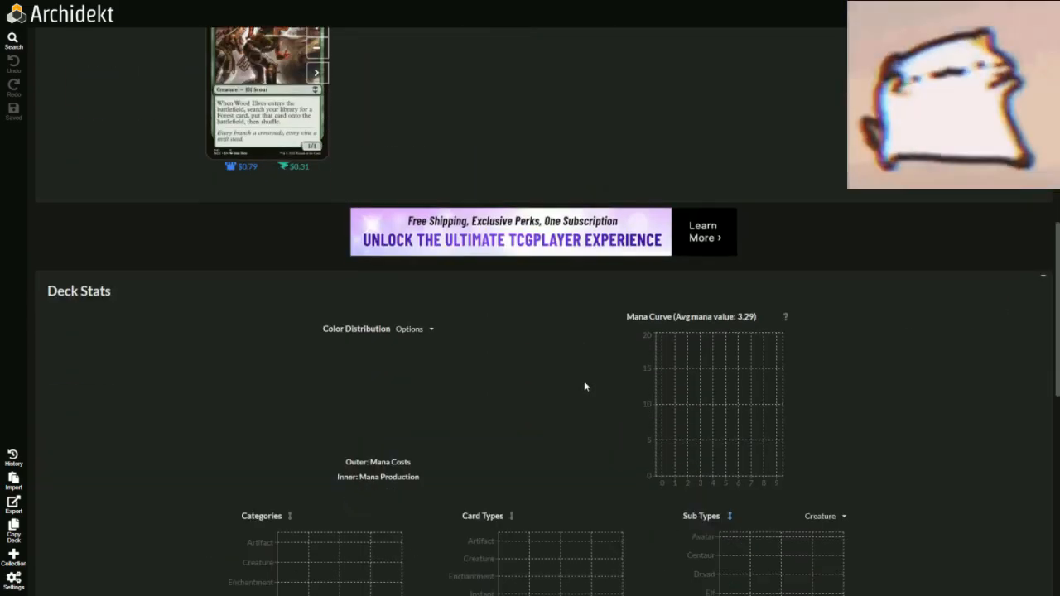
pyautogui.scroll(-3)
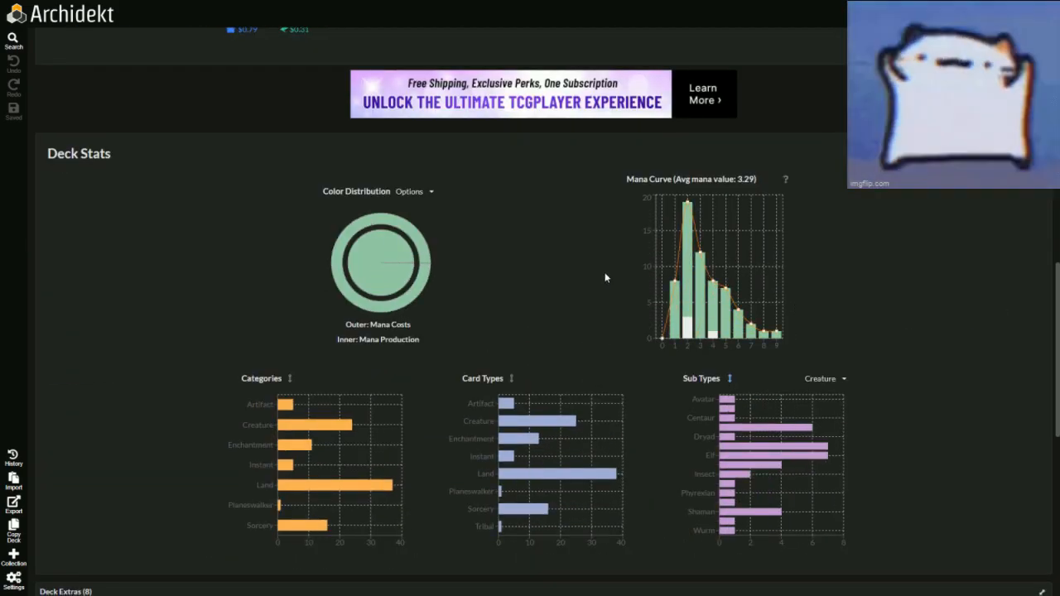
pyautogui.moveTo(843, 277)
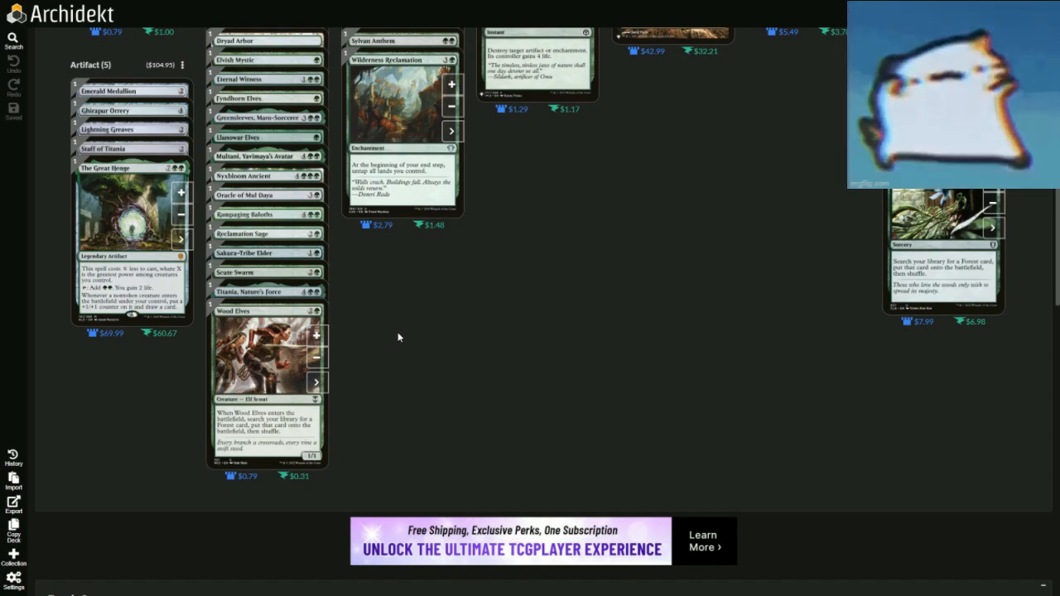
pyautogui.click(129, 212)
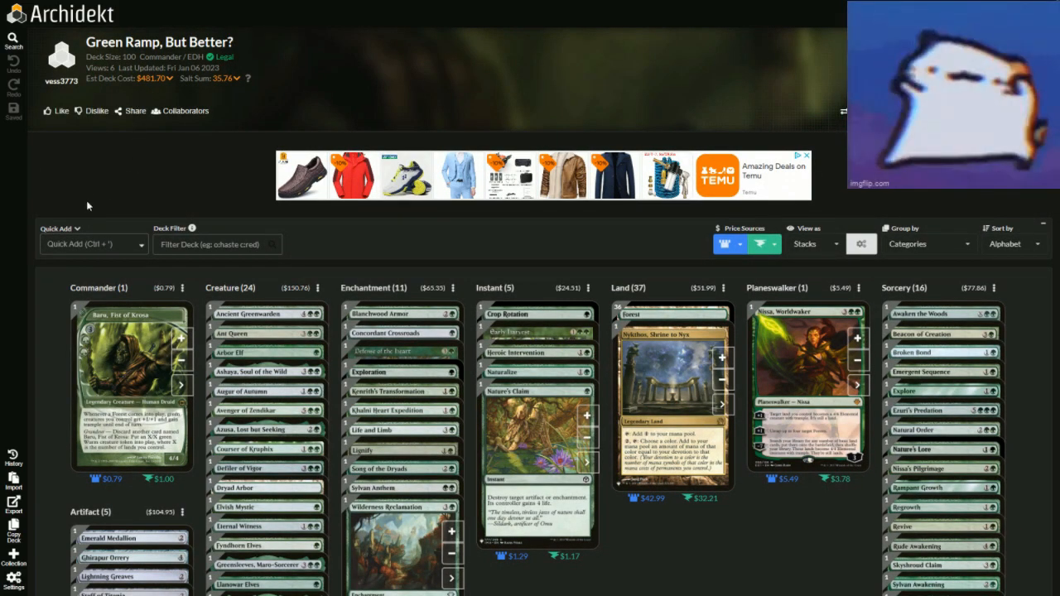
pyautogui.scroll(-3)
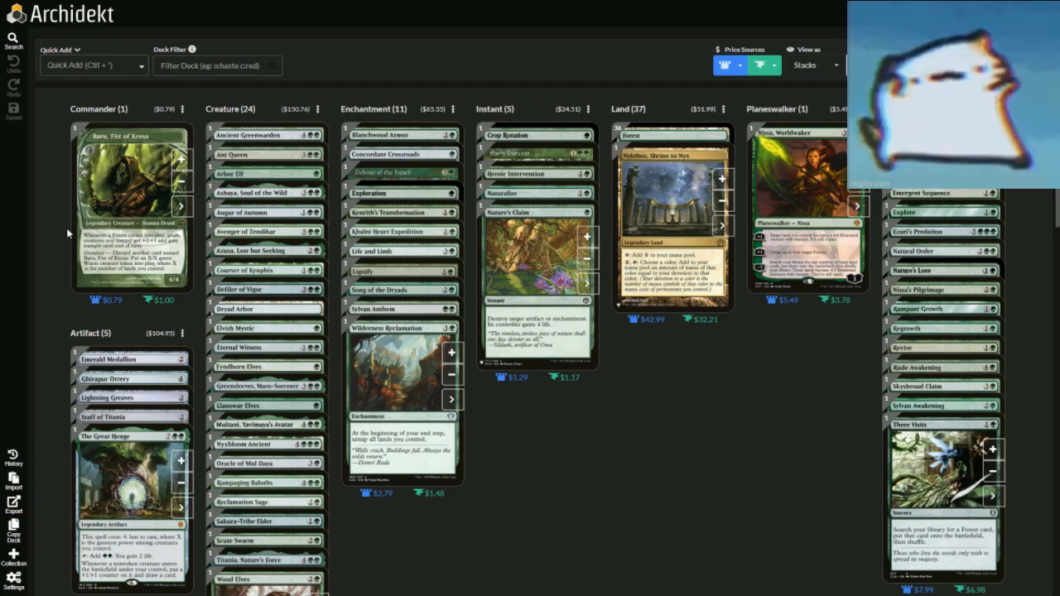
pyautogui.scroll(-3)
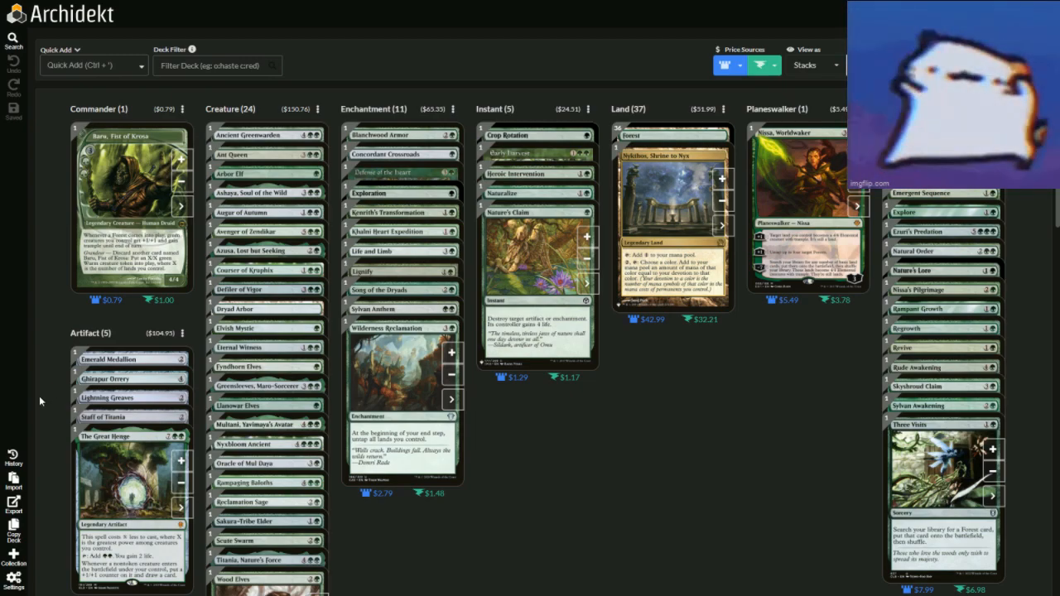
pyautogui.moveTo(48, 390)
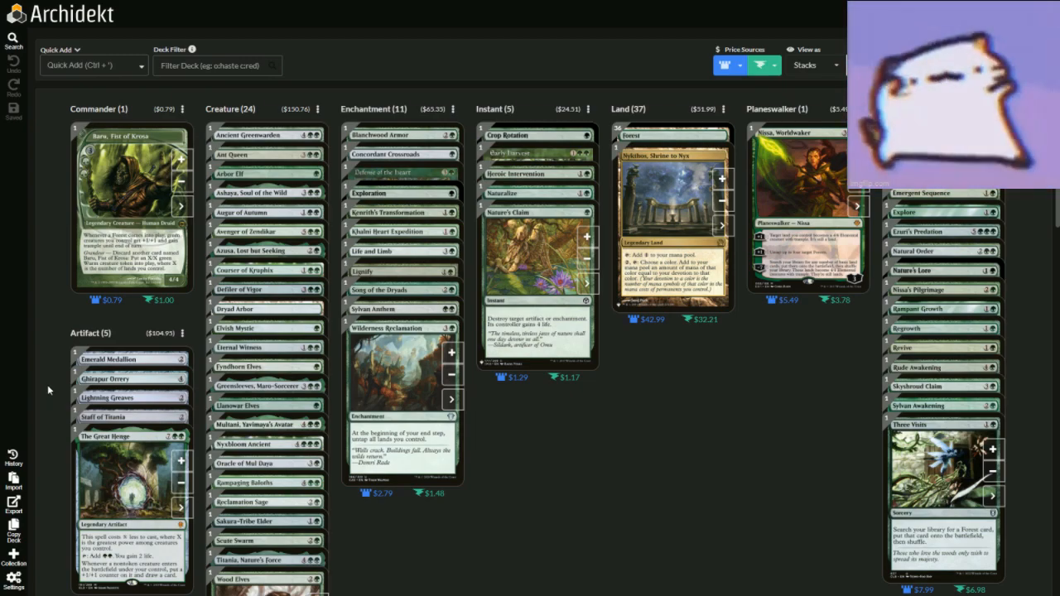